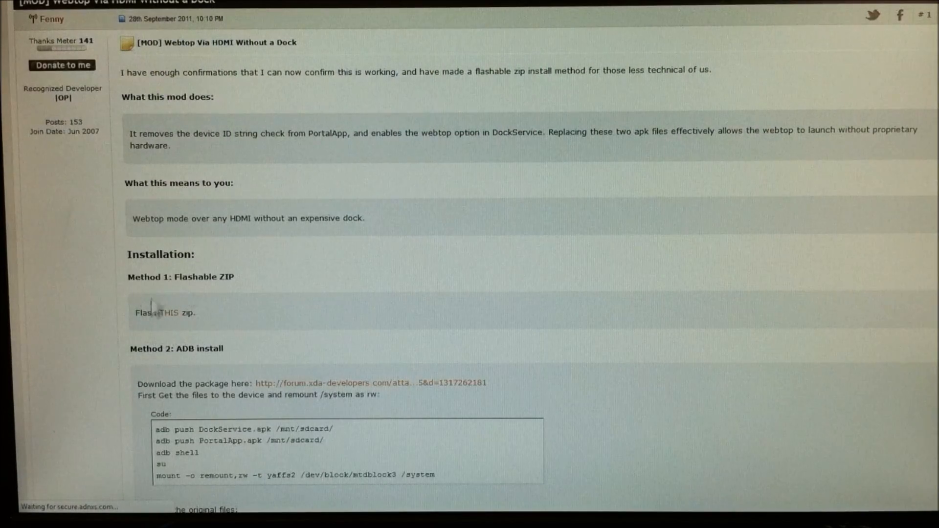
# Step: Dismiss the MOT (G:) AutoPlay prompt, leaving only the Removable Disk (H:) prompt
pyautogui.scroll(3)
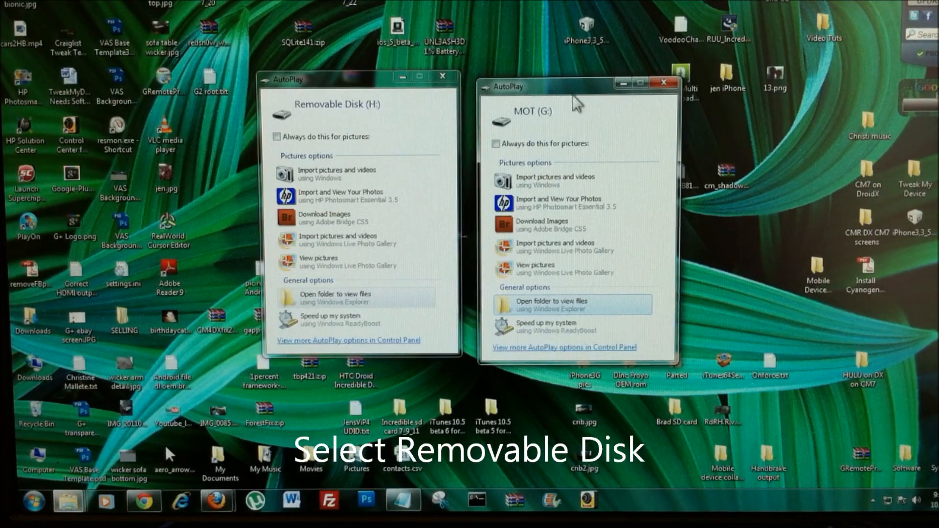
pyautogui.moveTo(665, 82)
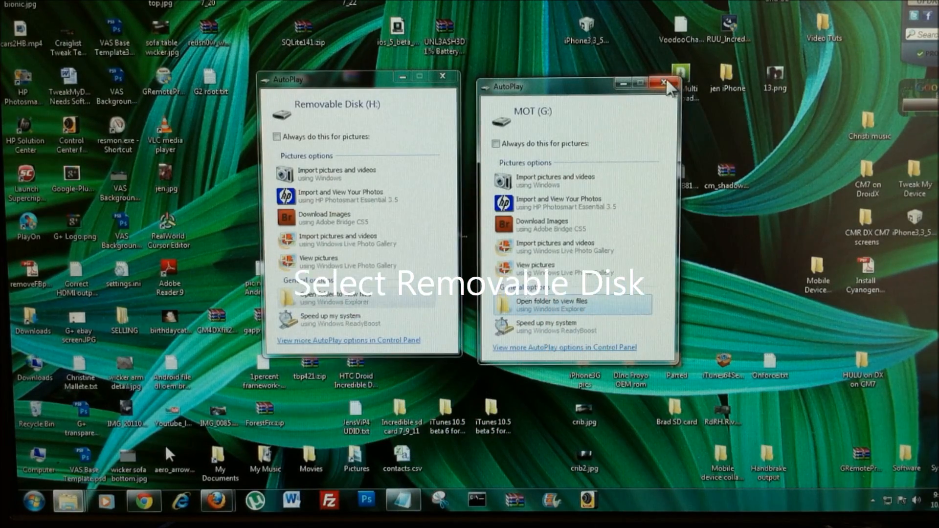
pyautogui.click(661, 82)
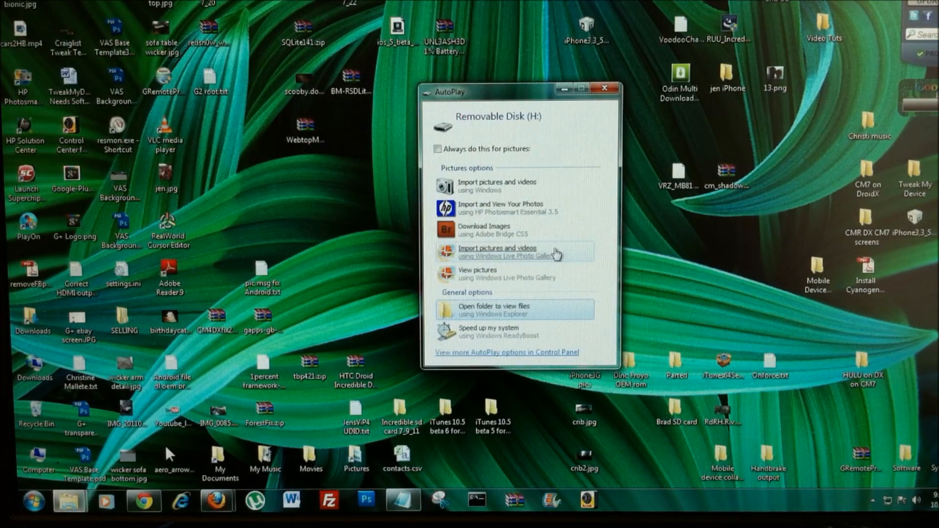
pyautogui.moveTo(485, 310)
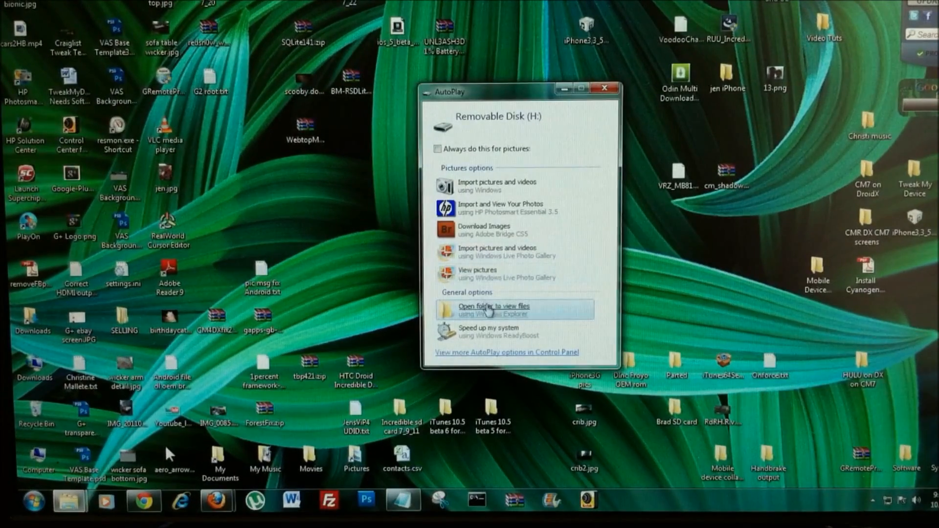
# Step: View Removable Disk (H:) with WebtopMod-bionic.zip in its root, then close the window
pyautogui.click(493, 309)
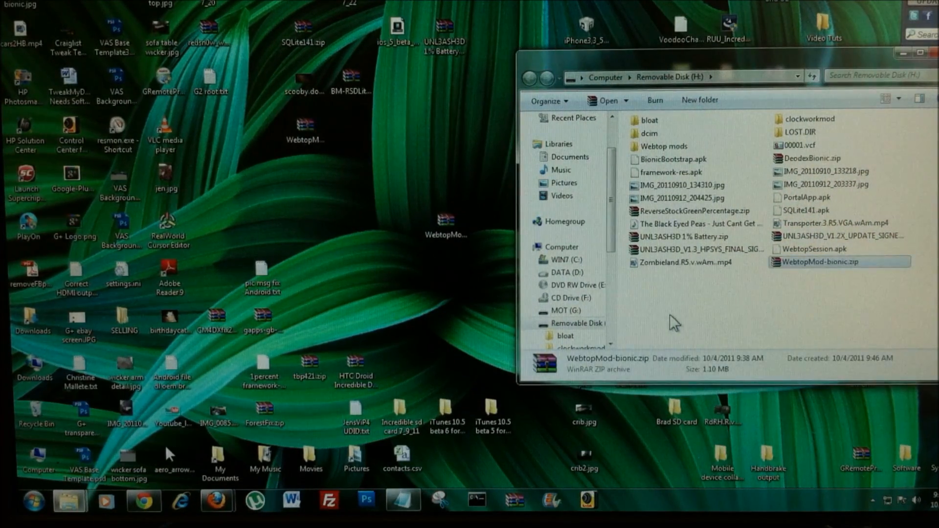
pyautogui.click(930, 52)
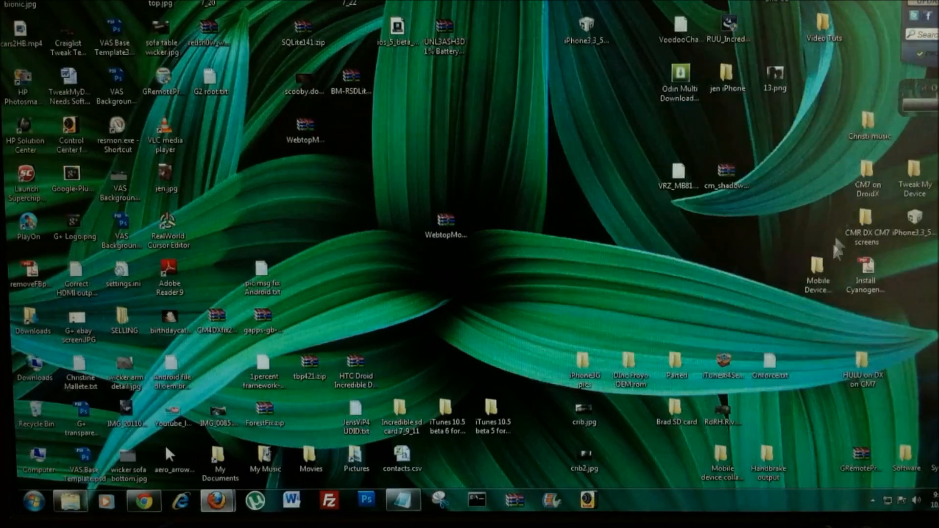